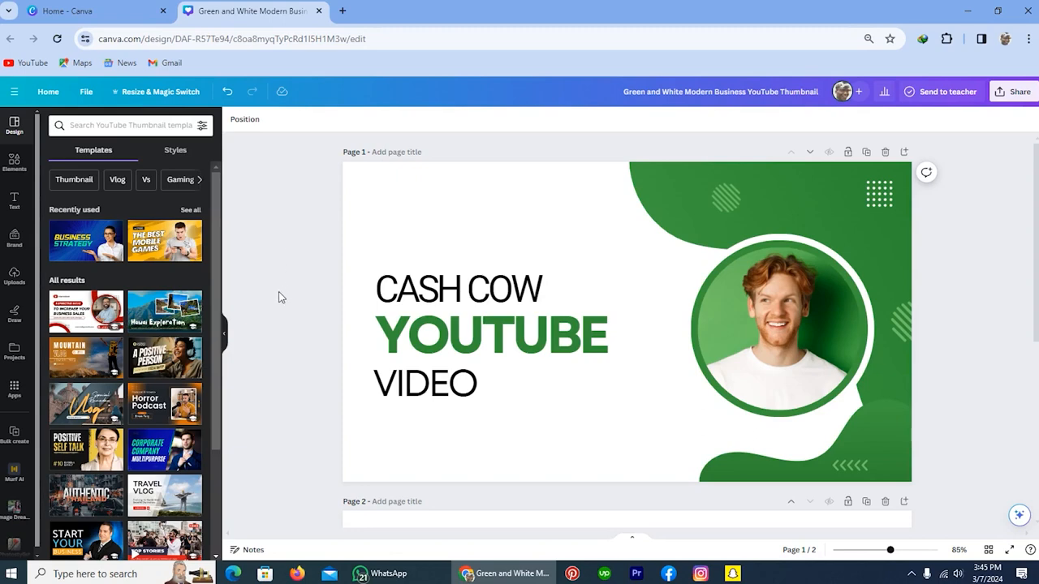
Replace the headline words CASH COW with BEST.
left_click(458, 289)
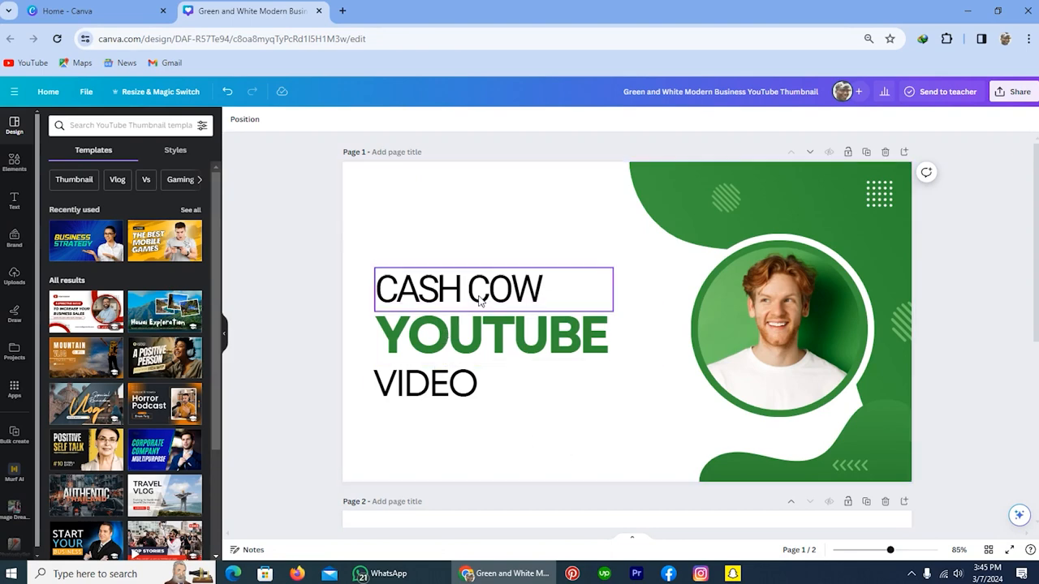
double_click(458, 289)
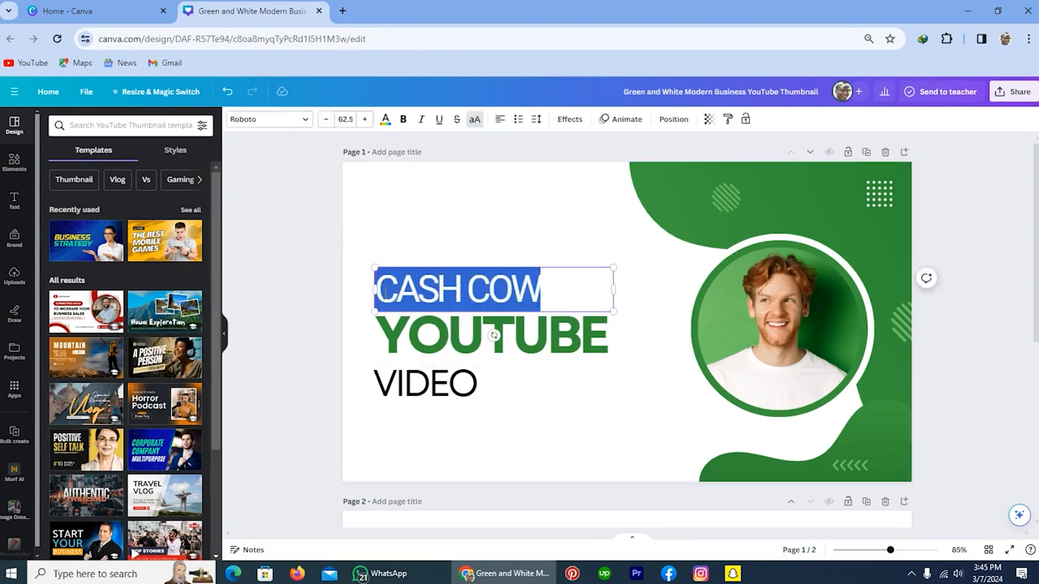
type("BEST")
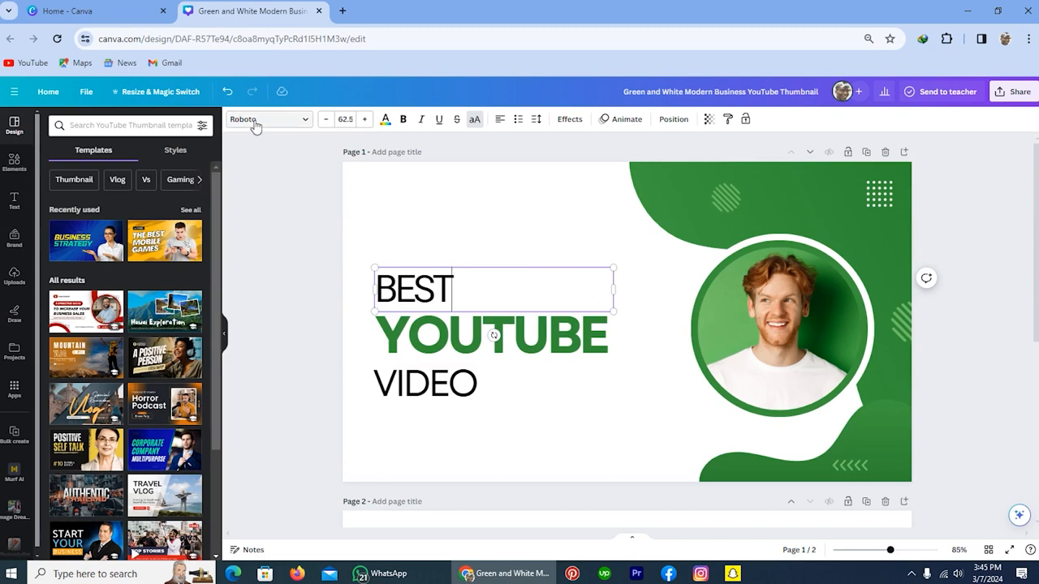
mouse_move(346, 120)
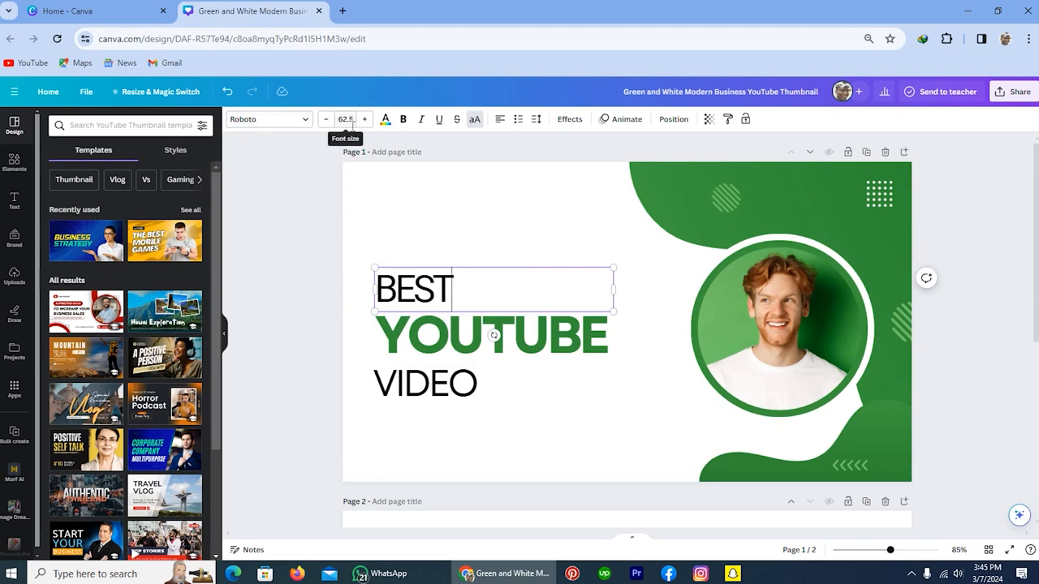
mouse_move(398, 133)
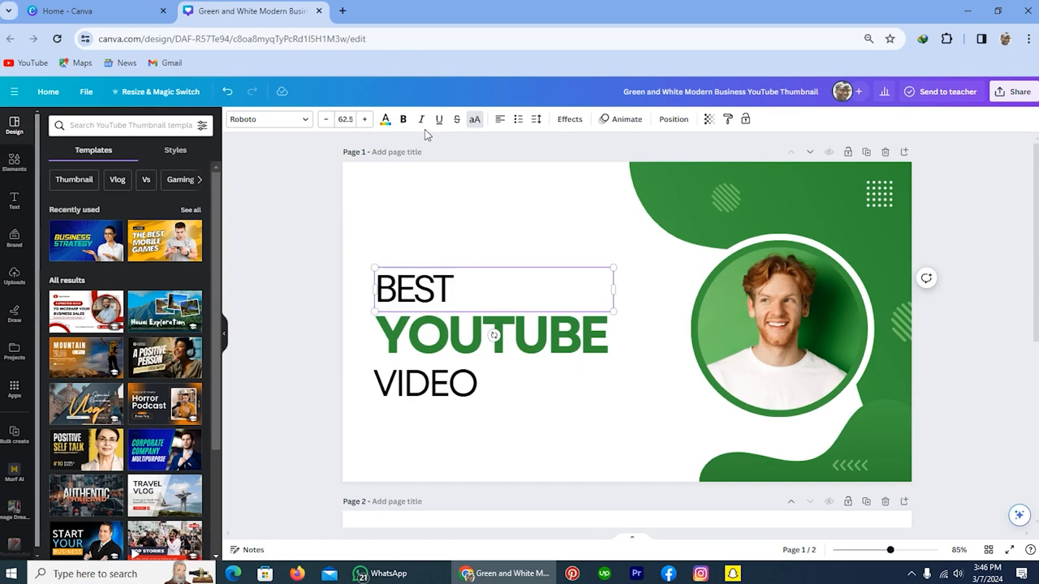
Set the BEST headline in the League Spartan font.
left_click(458, 289)
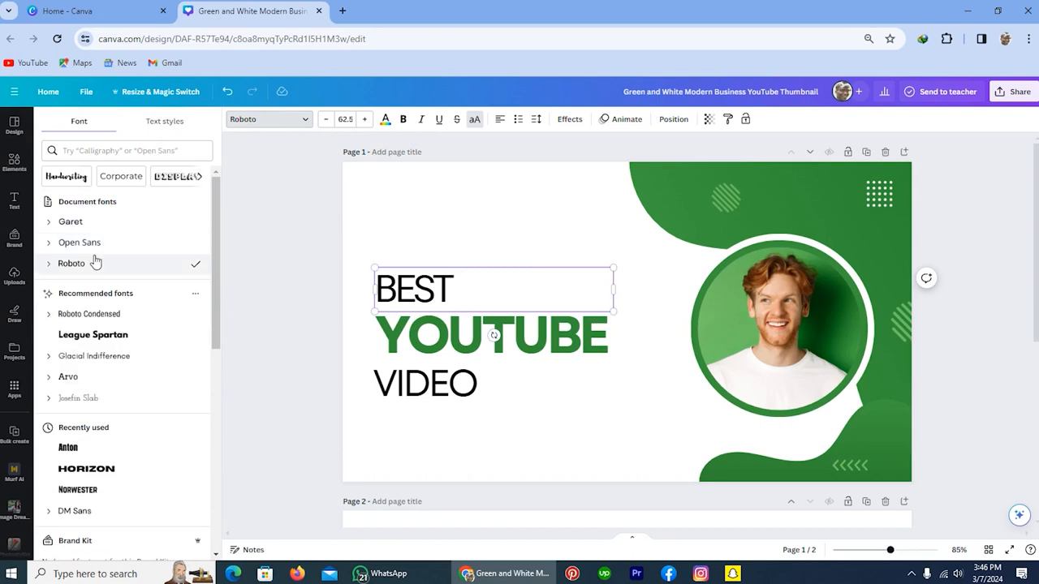
mouse_move(120, 325)
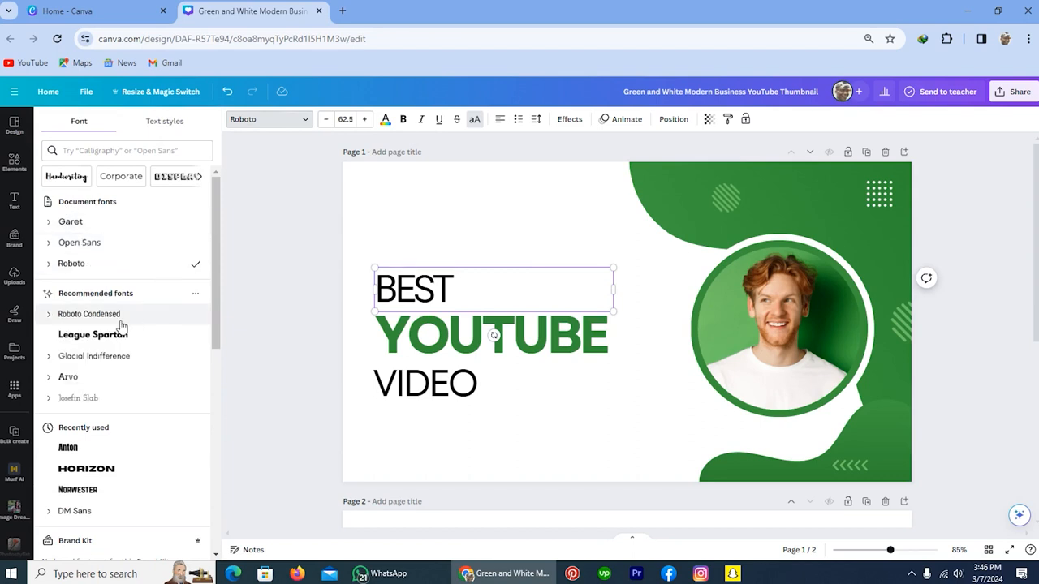
mouse_move(117, 390)
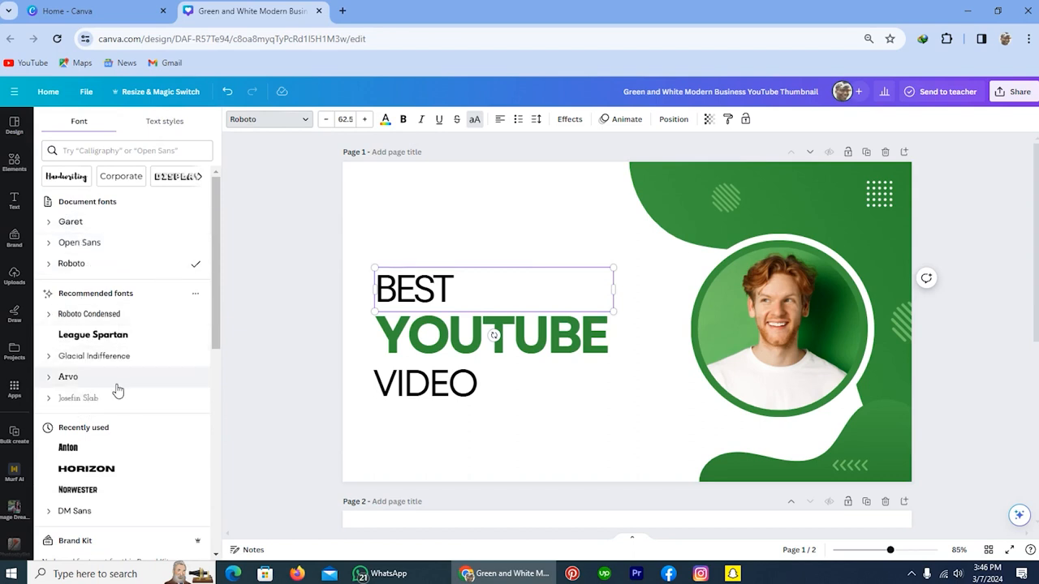
mouse_move(105, 380)
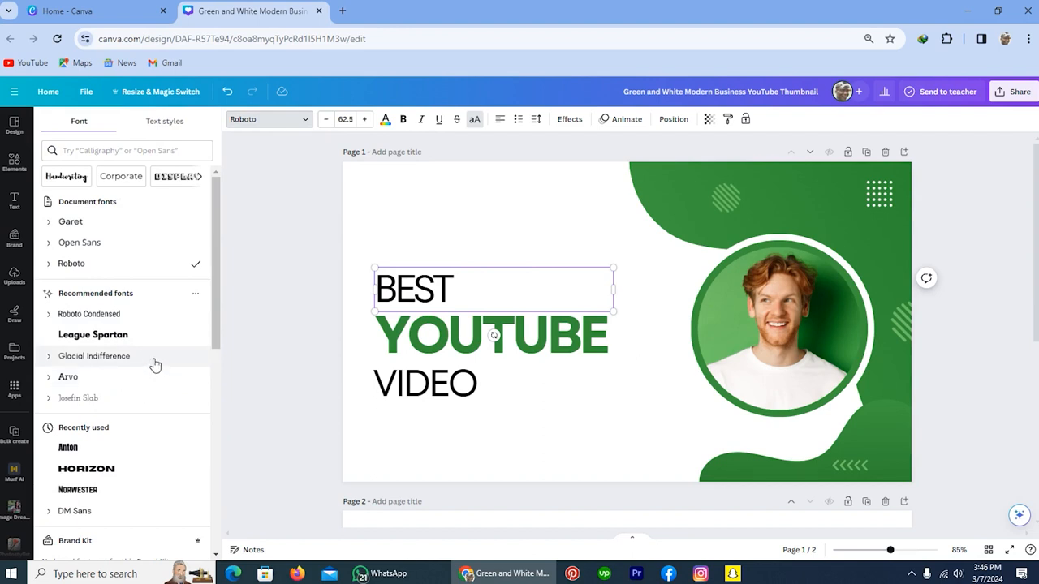
left_click(93, 335)
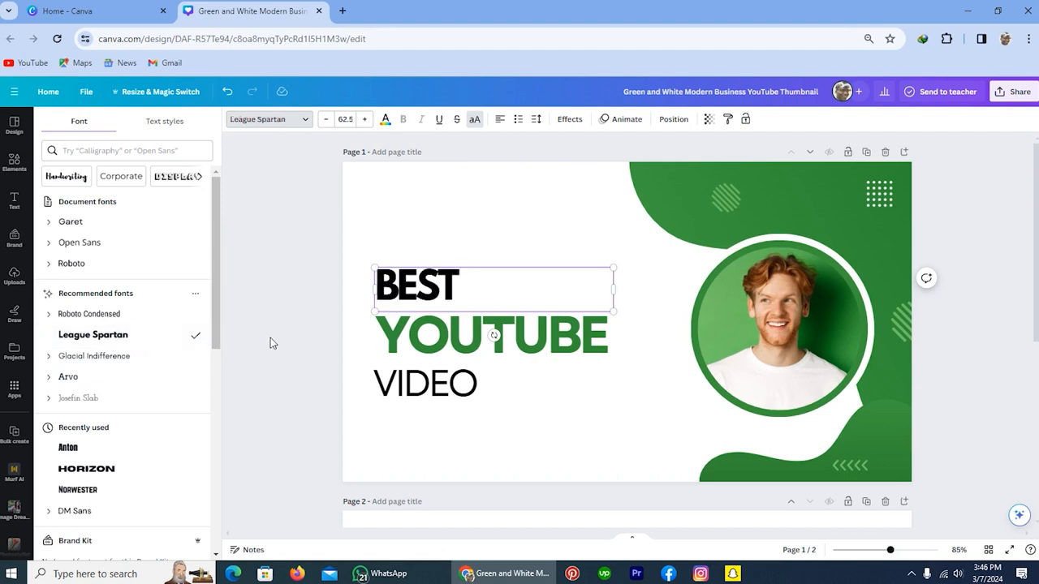
mouse_move(291, 339)
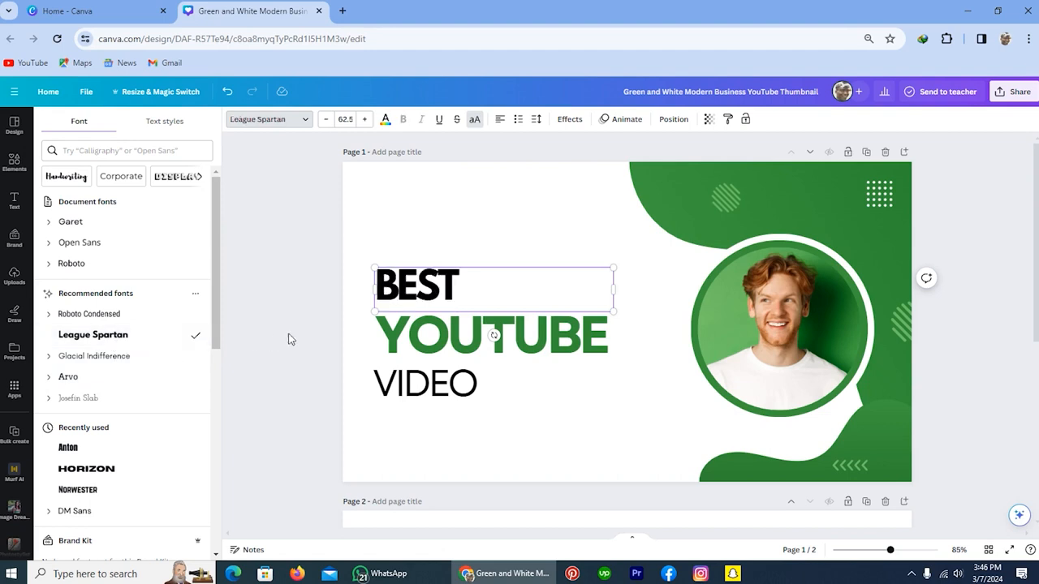
mouse_move(327, 174)
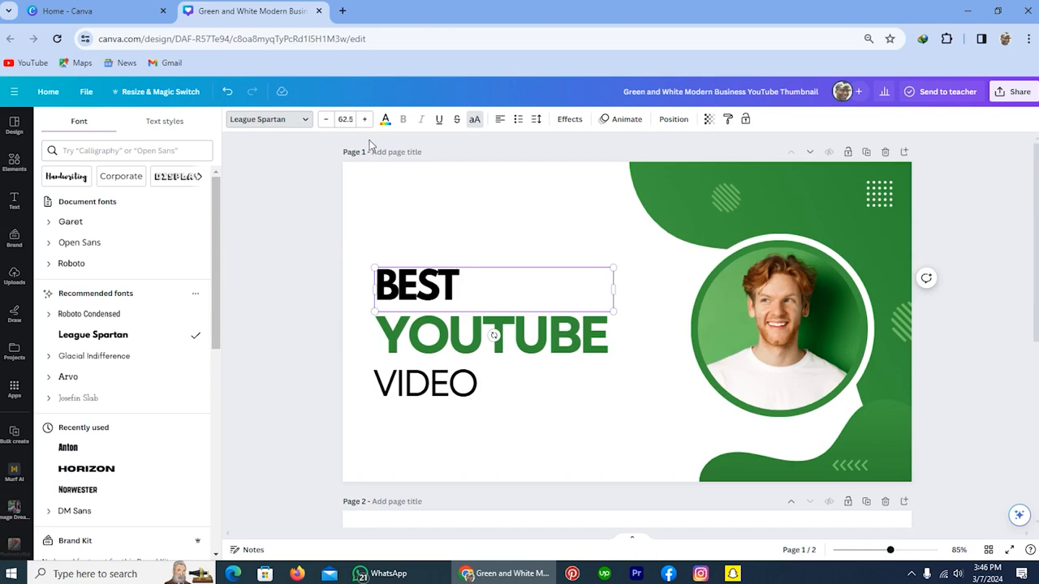
mouse_move(364, 121)
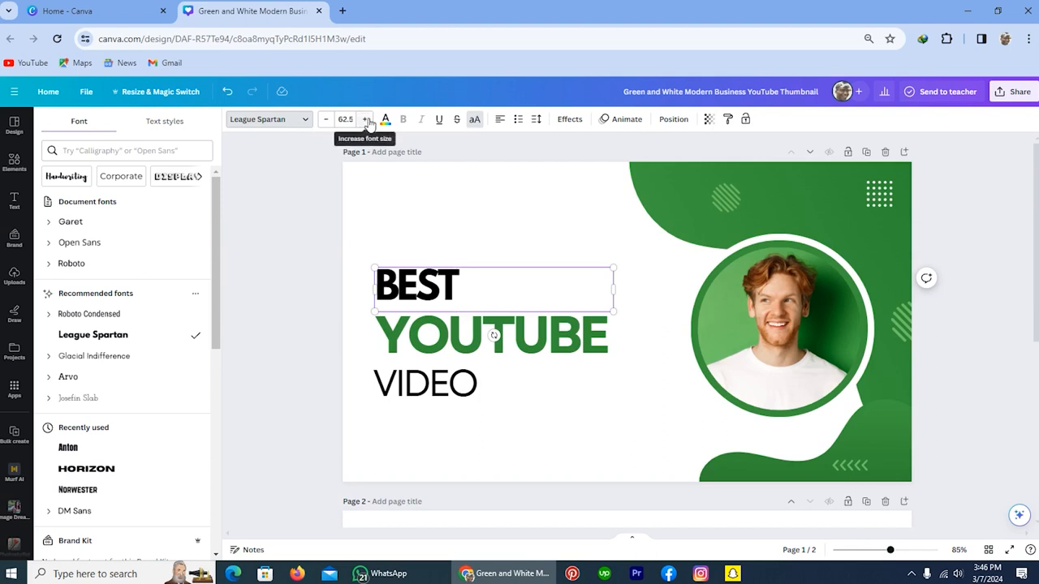
left_click(365, 120)
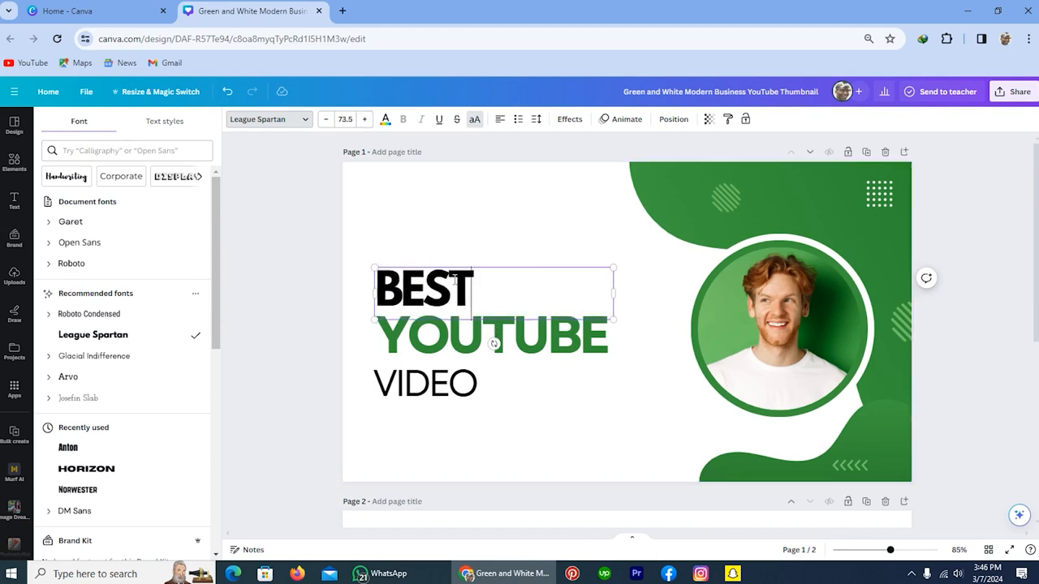
mouse_move(324, 120)
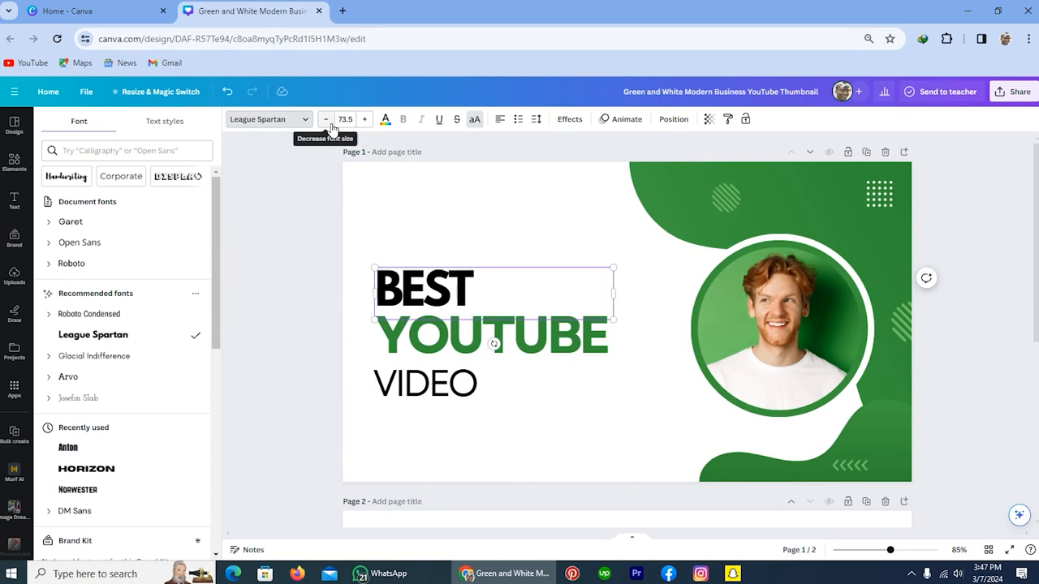
mouse_move(227, 91)
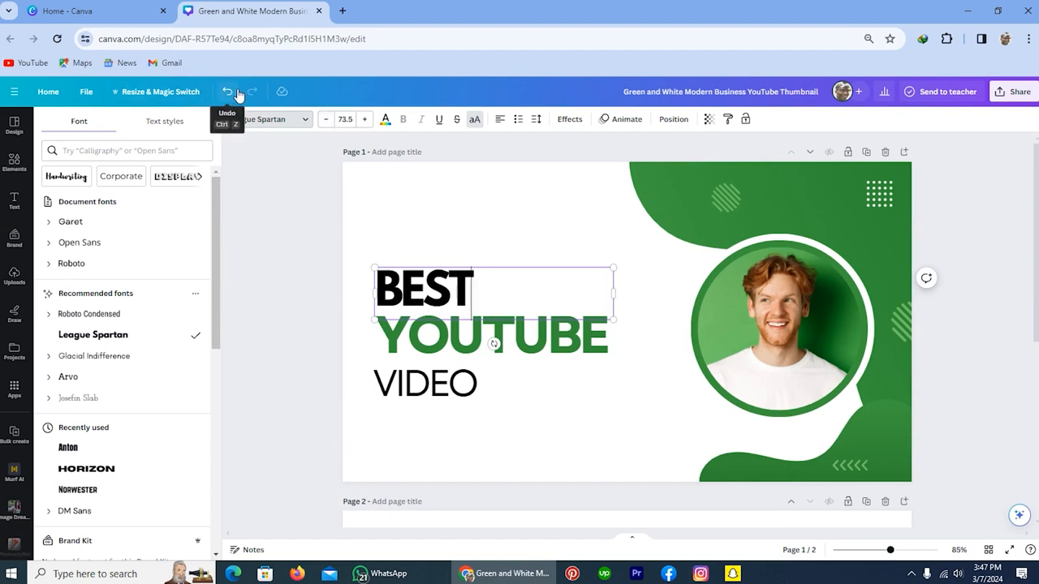
left_click(227, 91)
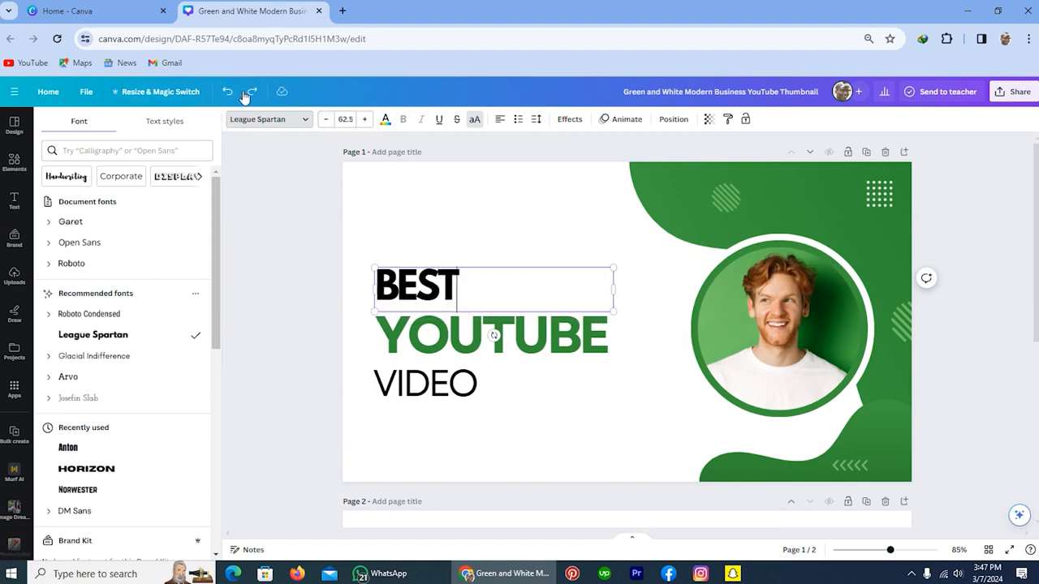
mouse_move(227, 91)
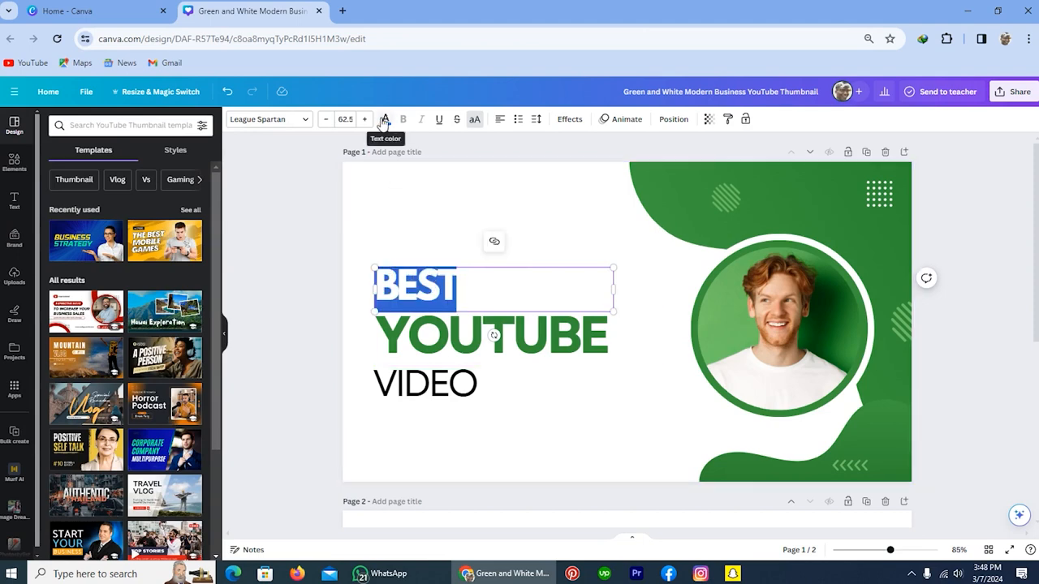
Bring up the text colour choices for the BEST headline.
left_click(385, 120)
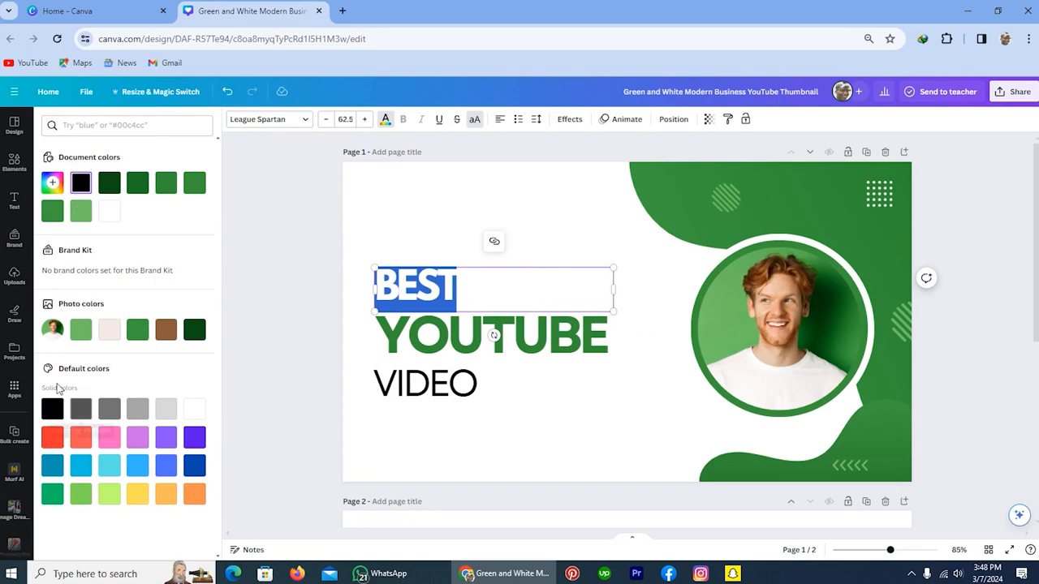
mouse_move(194, 439)
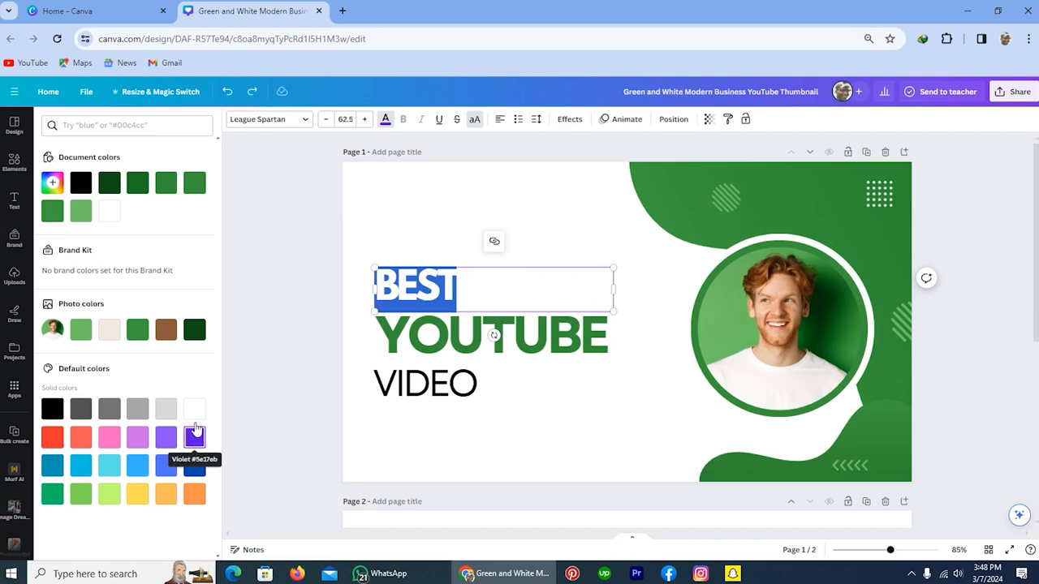
mouse_move(284, 317)
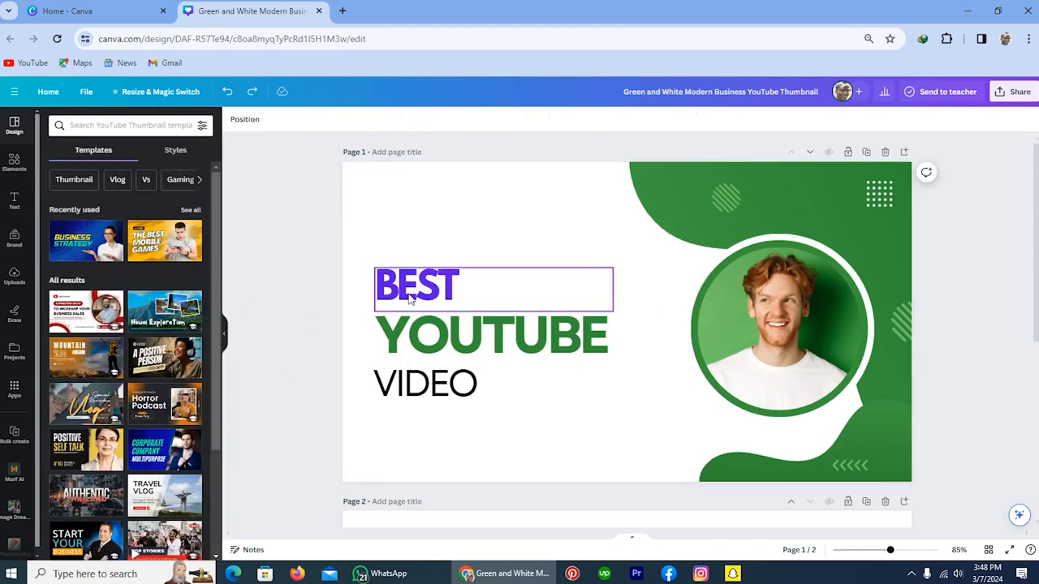
Colour BEST violet and select the green YOUTUBE text.
left_click(416, 289)
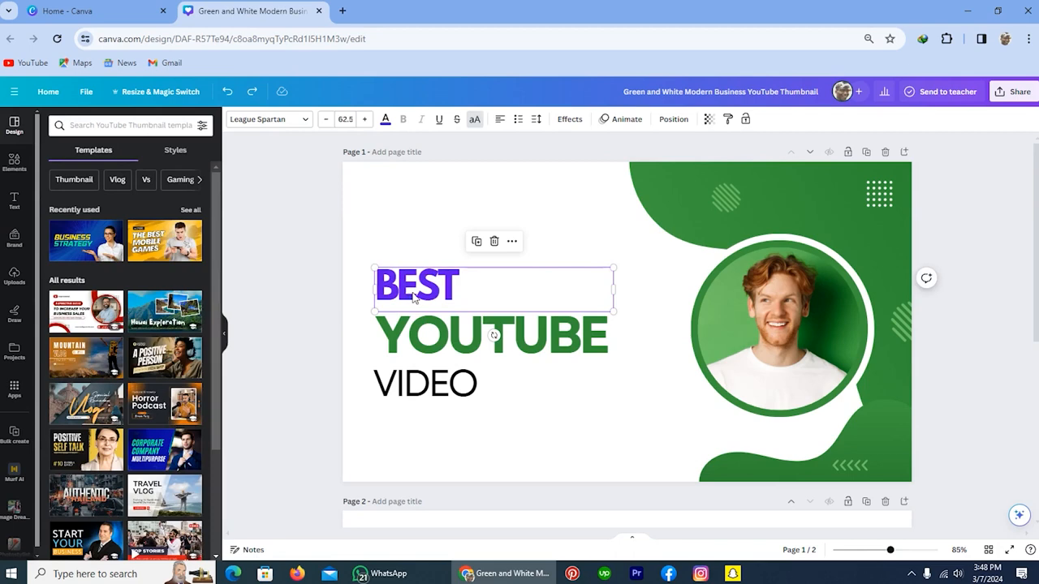
left_click(491, 335)
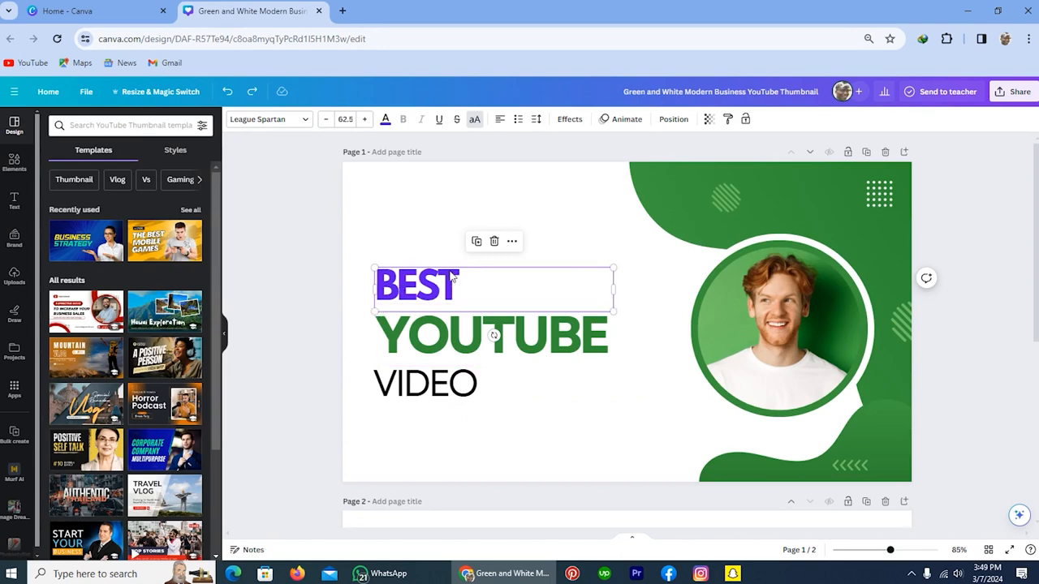
left_click(425, 384)
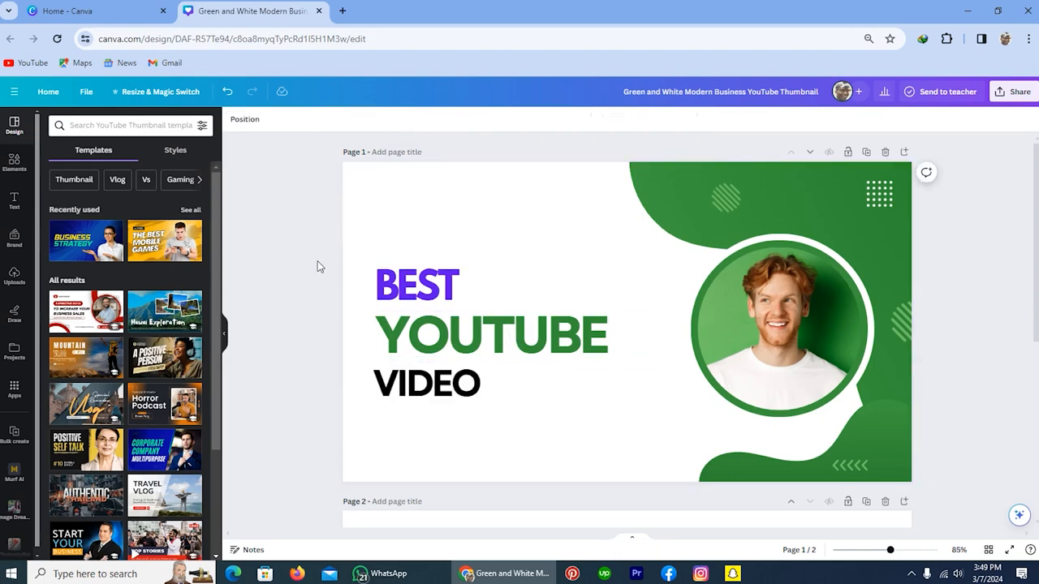
left_click(490, 334)
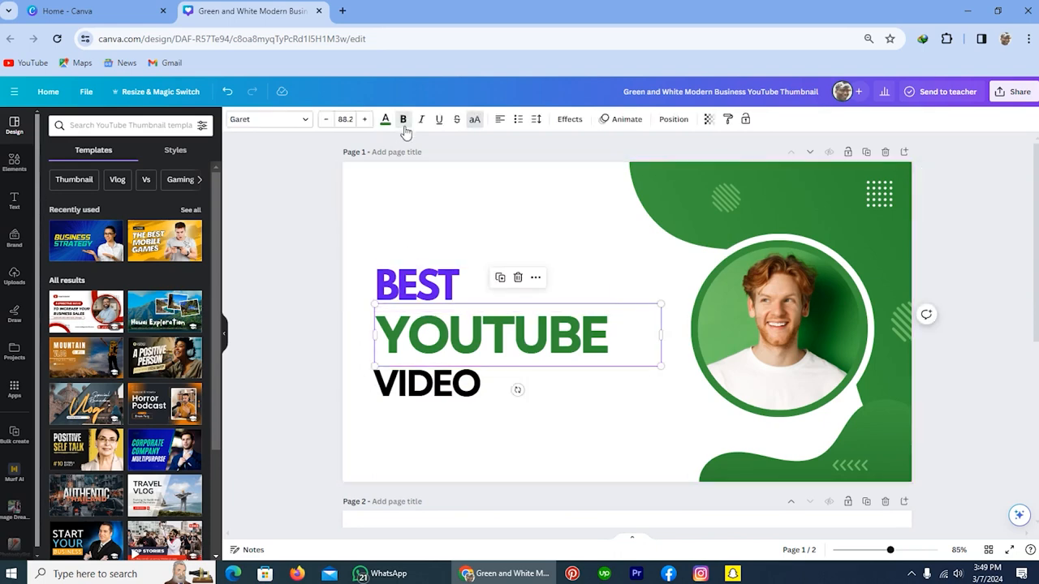
mouse_move(422, 120)
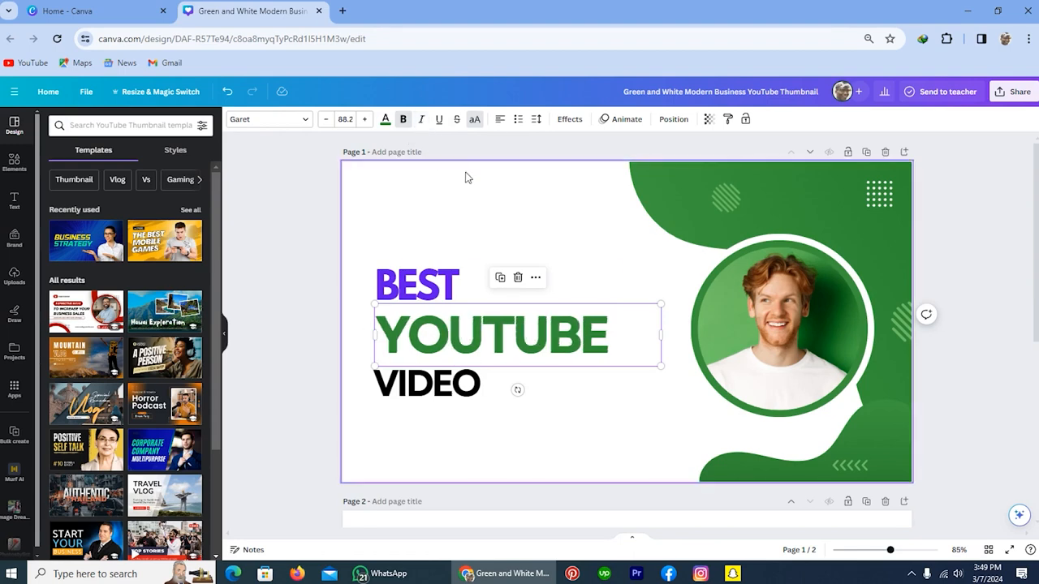
mouse_move(438, 120)
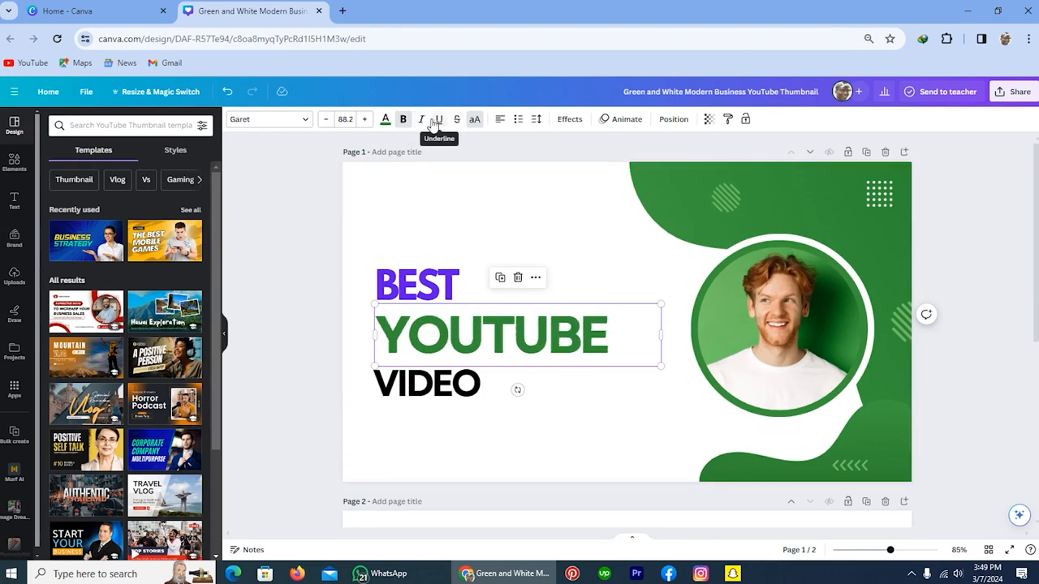
Try an underline on YOUTUBE, remove it, then try strikethrough.
left_click(438, 121)
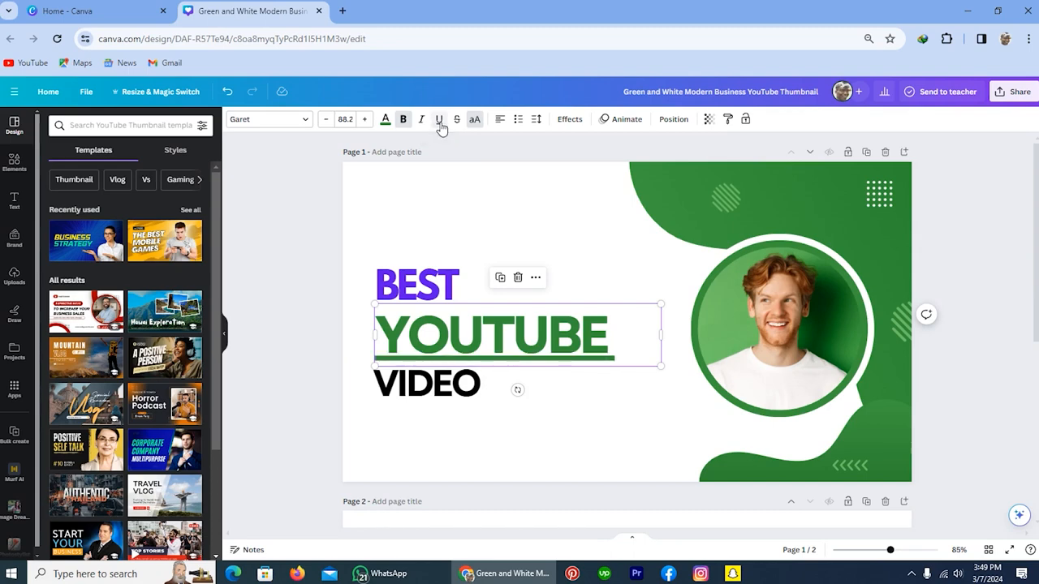
left_click(438, 120)
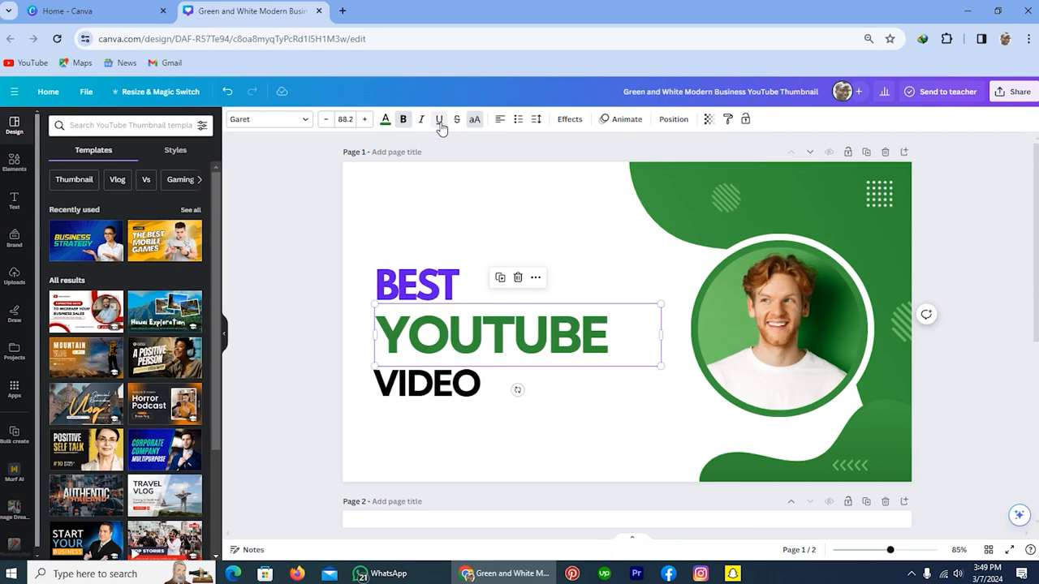
mouse_move(458, 120)
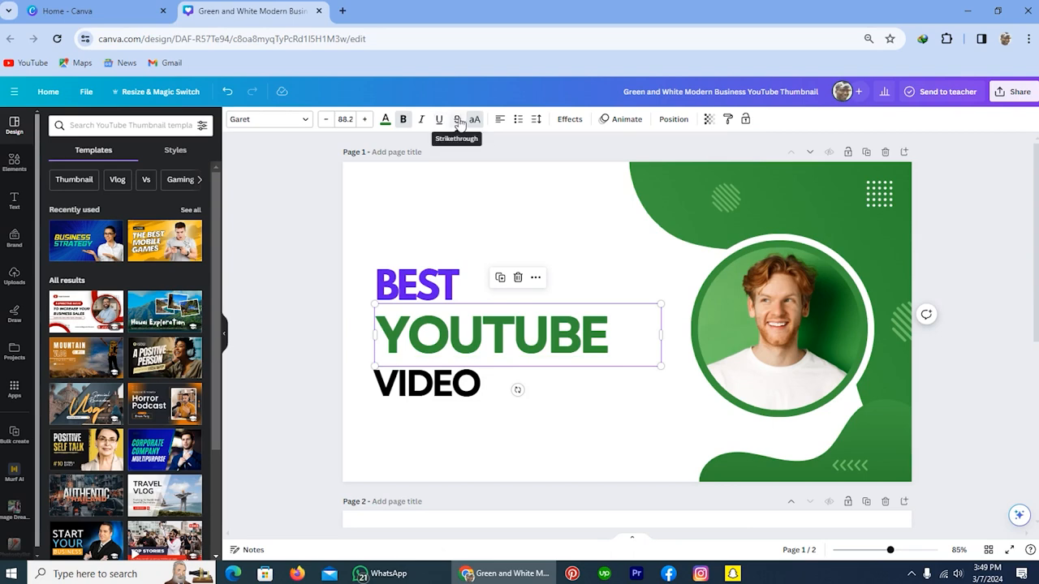
left_click(458, 120)
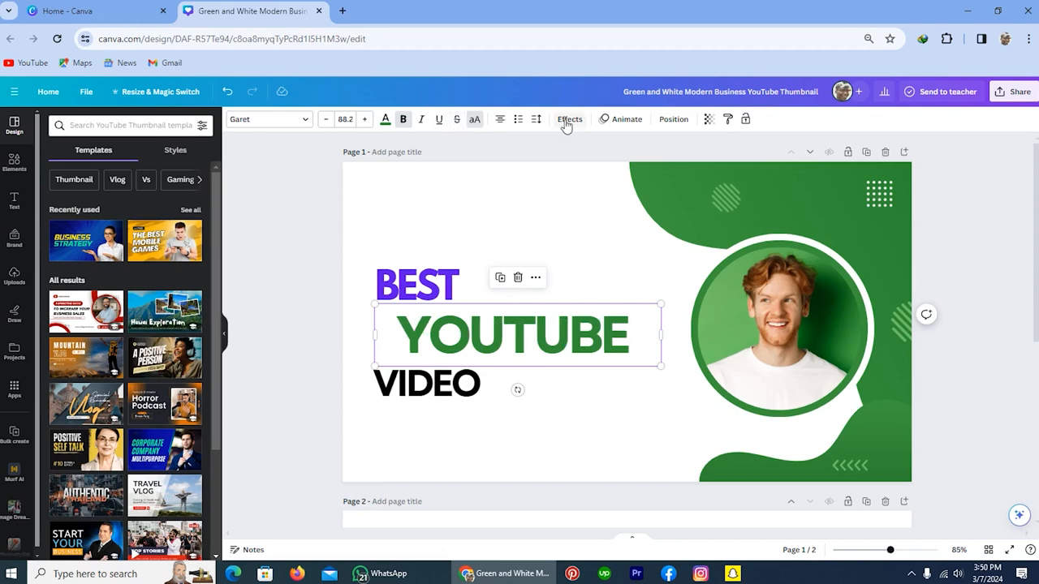
Try Lift, Shadow and Neon effects on YOUTUBE, ending with Glitch.
left_click(568, 120)
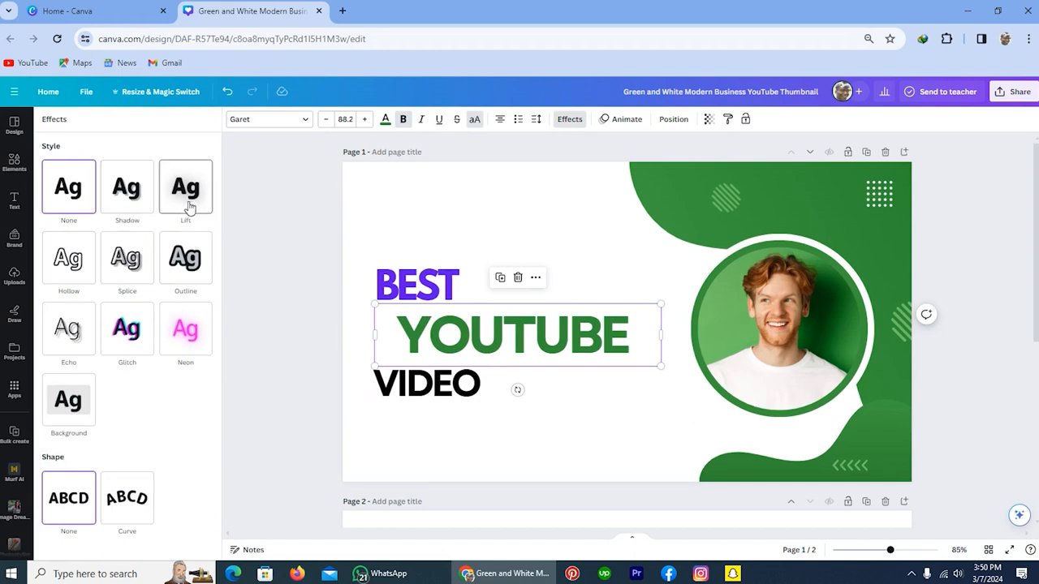
left_click(185, 187)
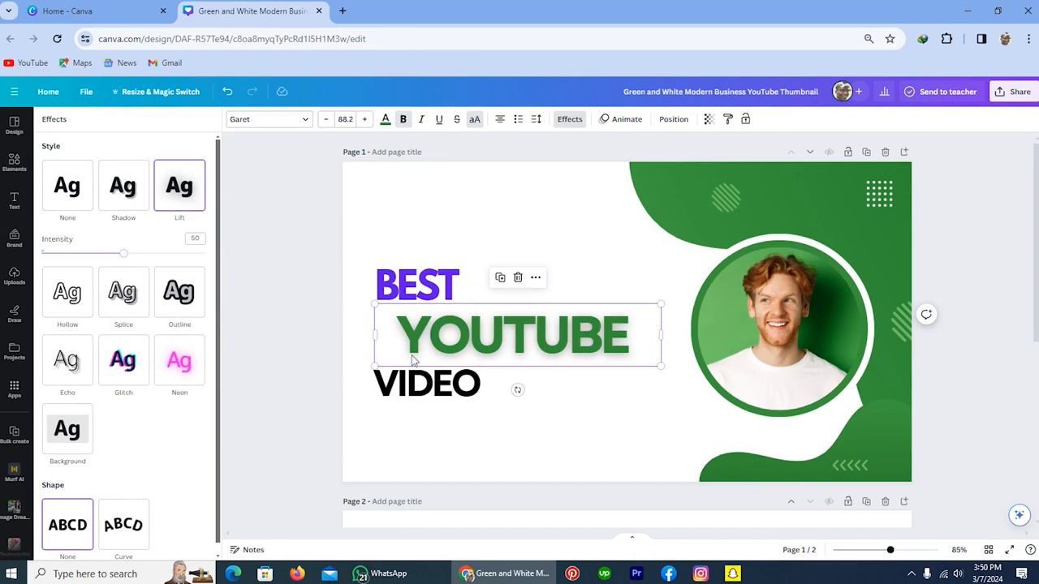
mouse_move(552, 348)
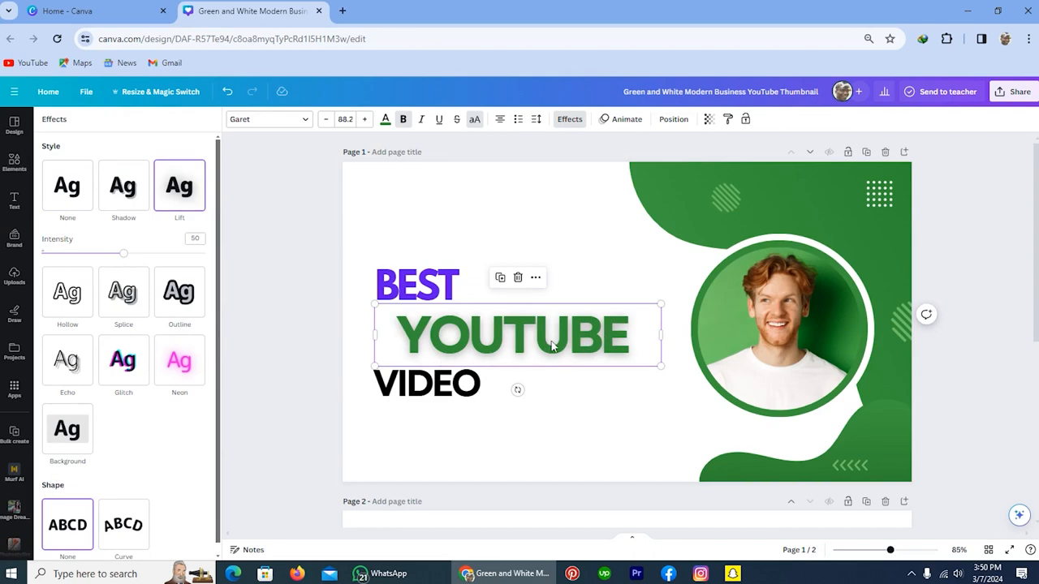
left_click(123, 185)
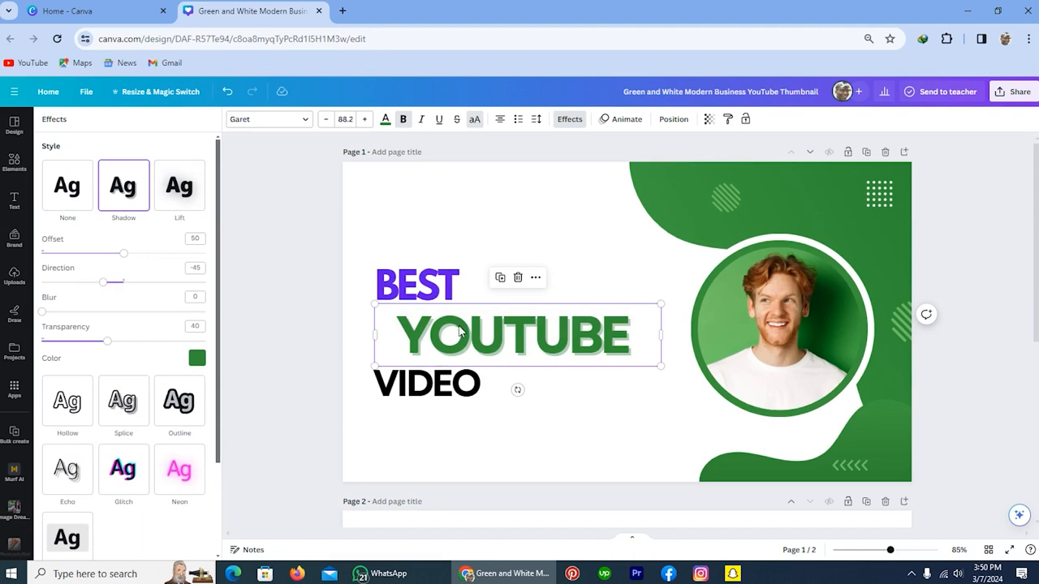
scroll("down", 3)
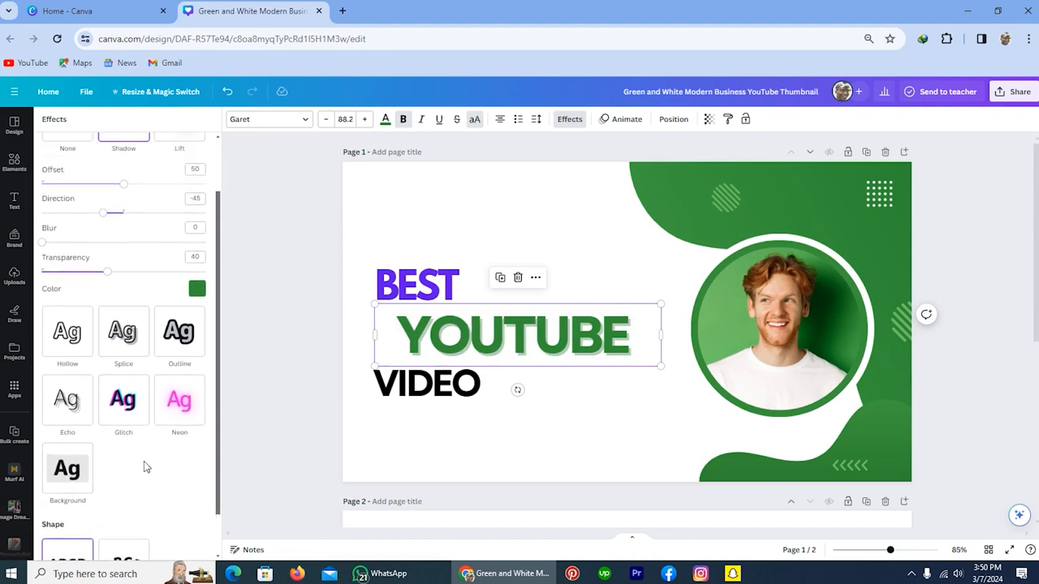
left_click(179, 398)
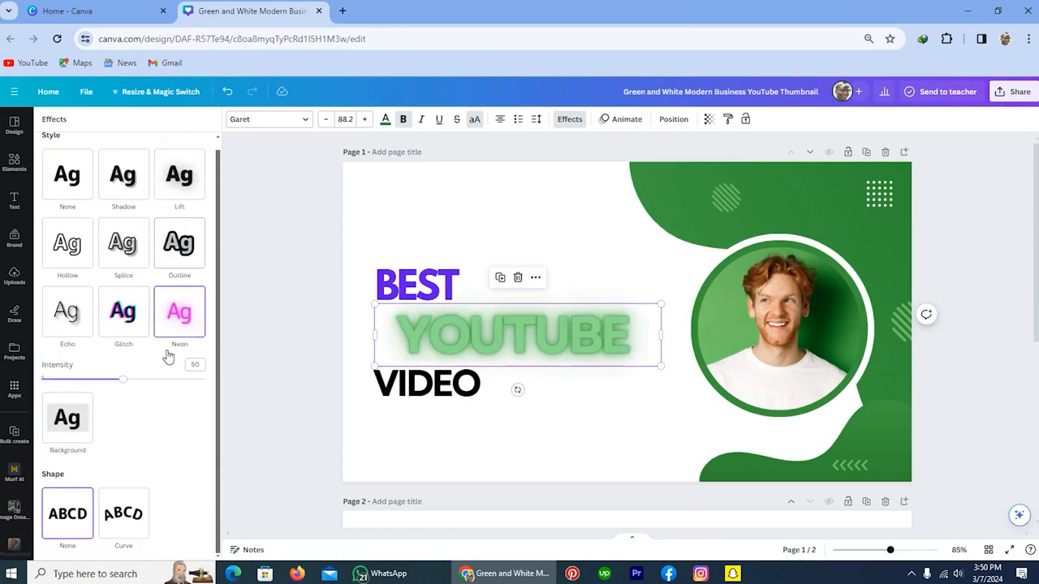
left_click(123, 312)
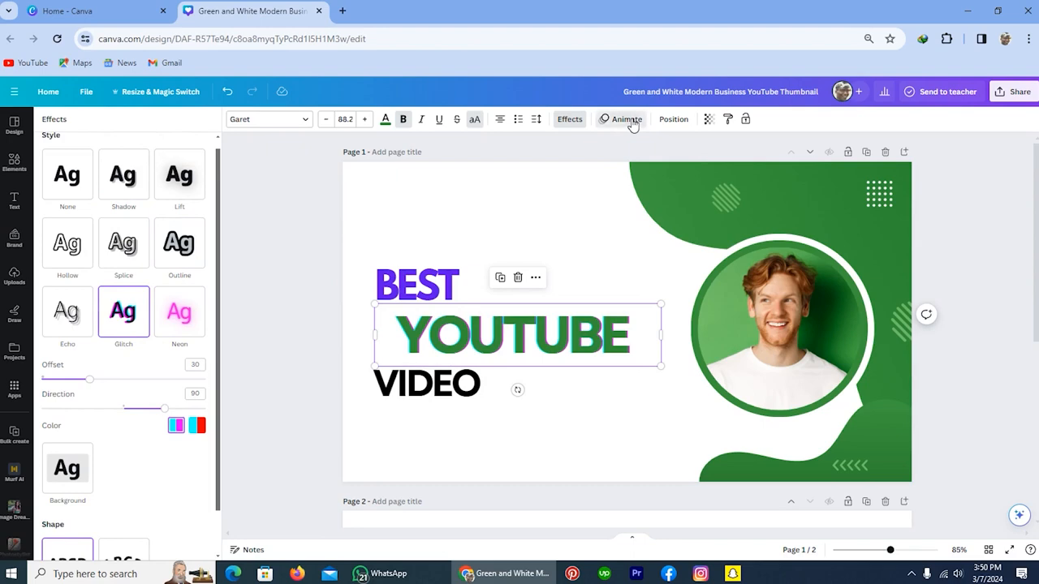
Give YOUTUBE a Fade animation, then undo it.
left_click(627, 120)
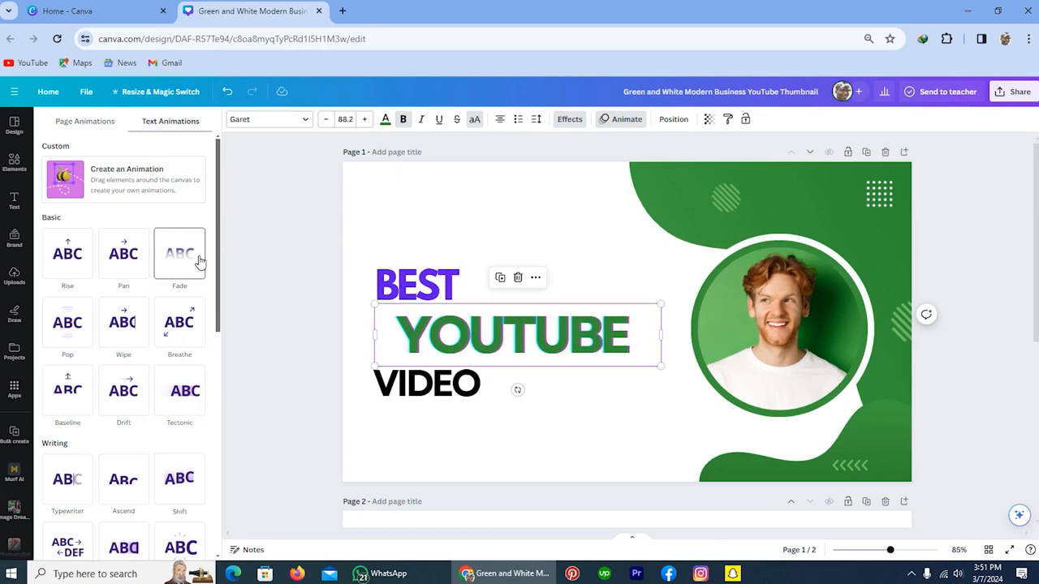
left_click(179, 254)
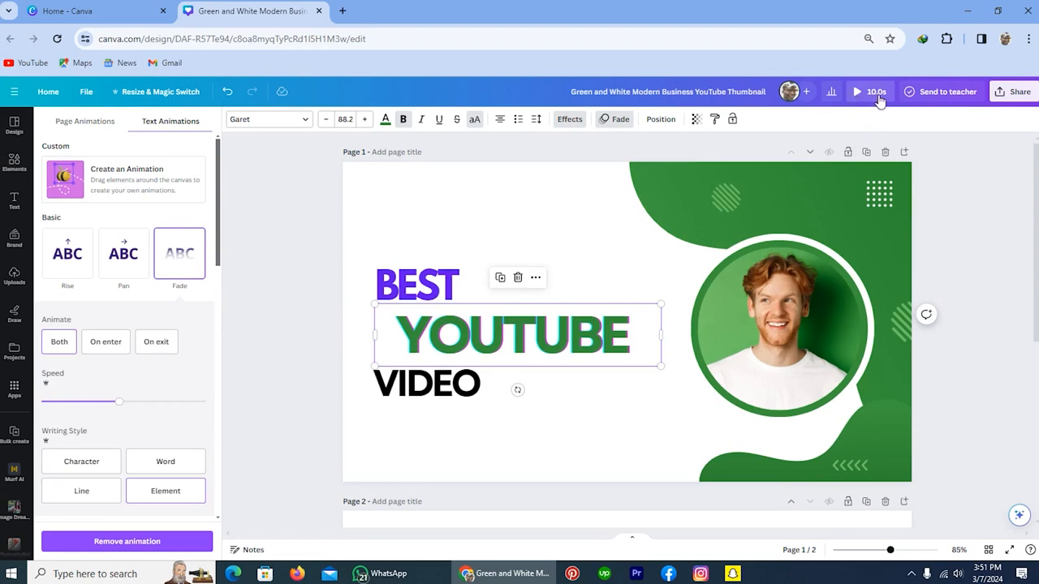
left_click(228, 91)
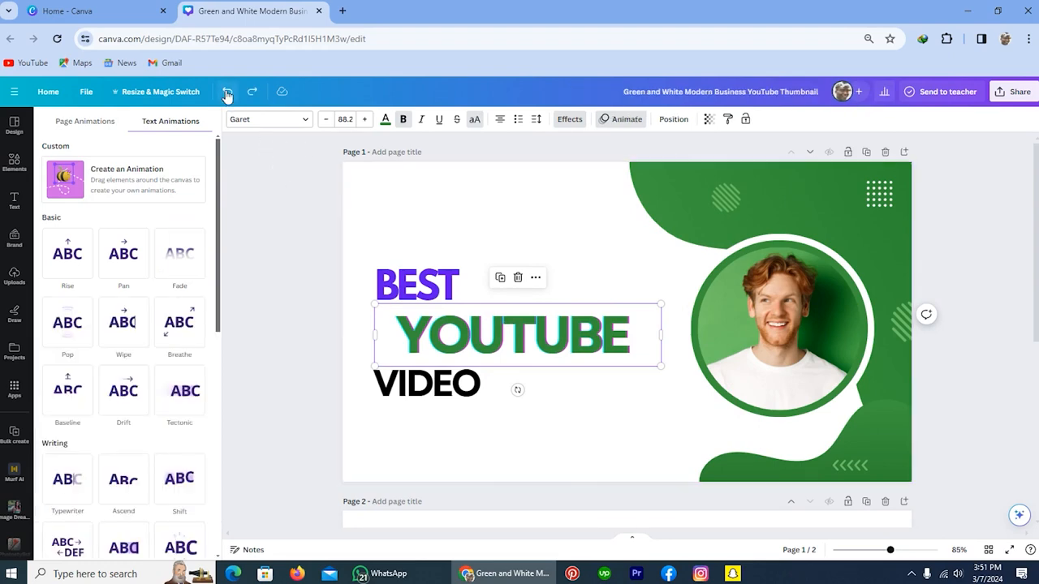
Align YOUTUBE to the top of the page via Position.
left_click(673, 120)
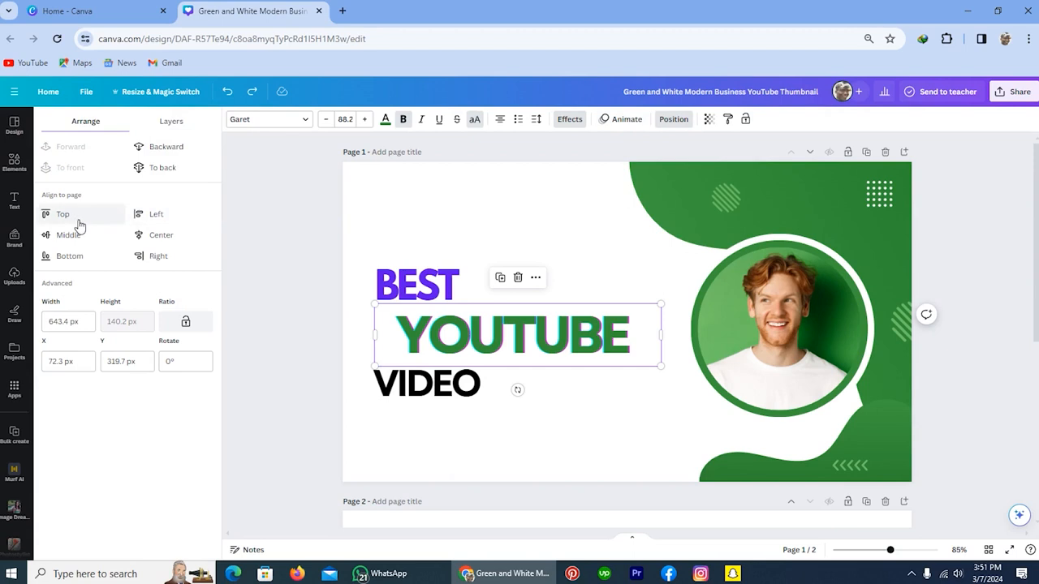
left_click(61, 214)
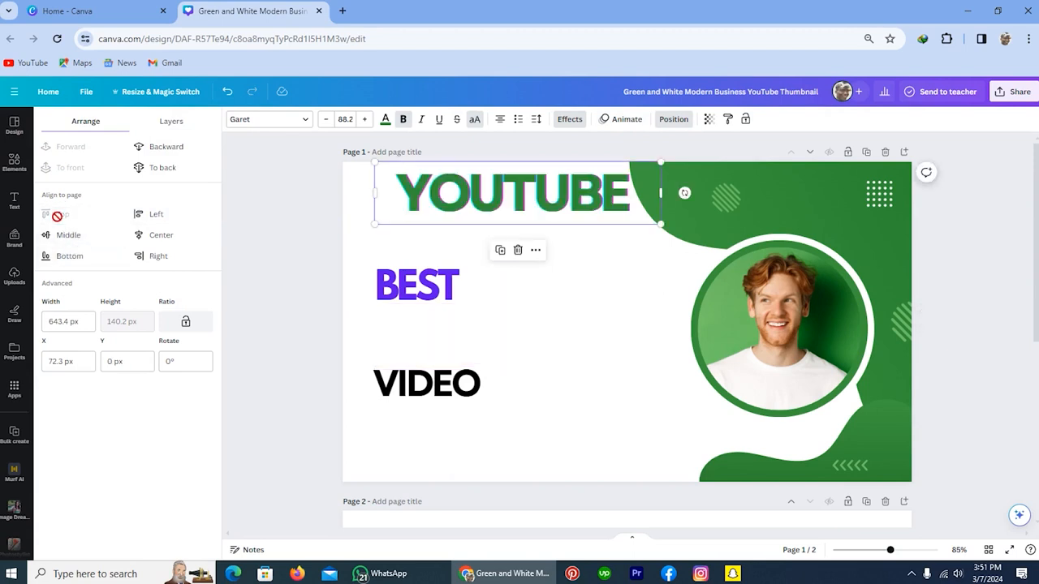
mouse_move(68, 240)
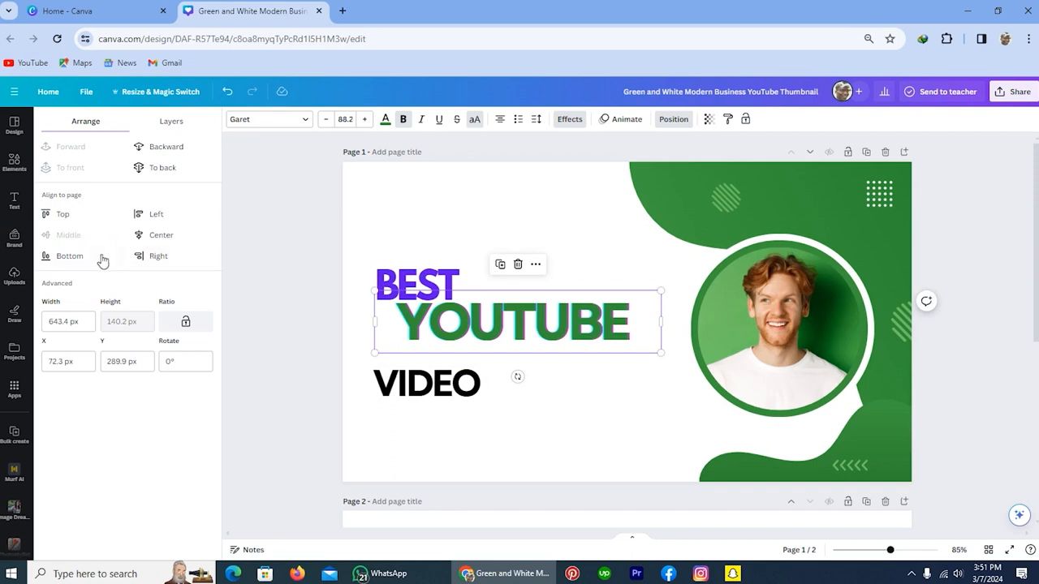
mouse_move(708, 120)
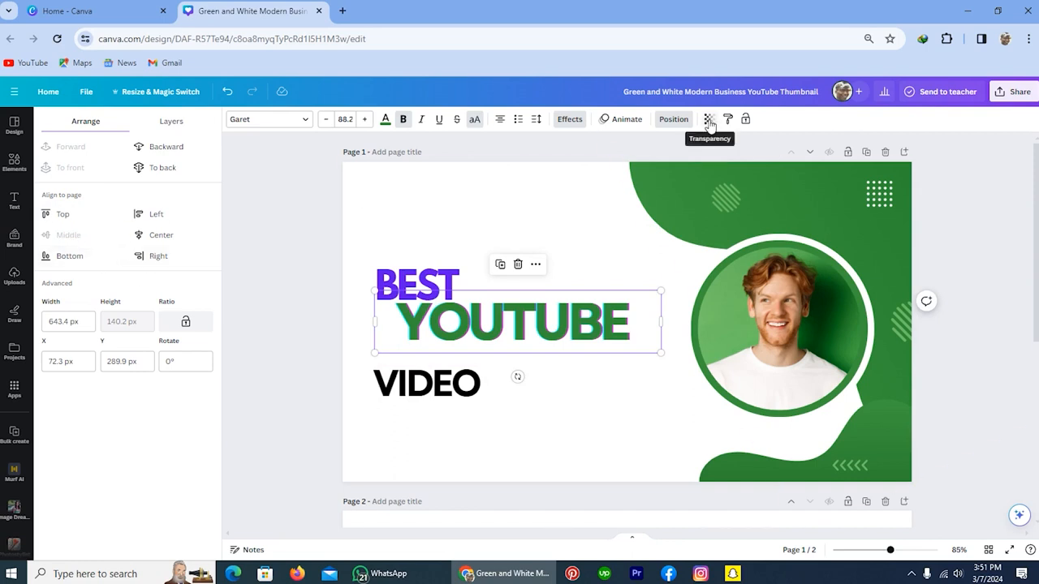
Drop YOUTUBE's transparency to 0, then restore it to 100.
left_click(707, 120)
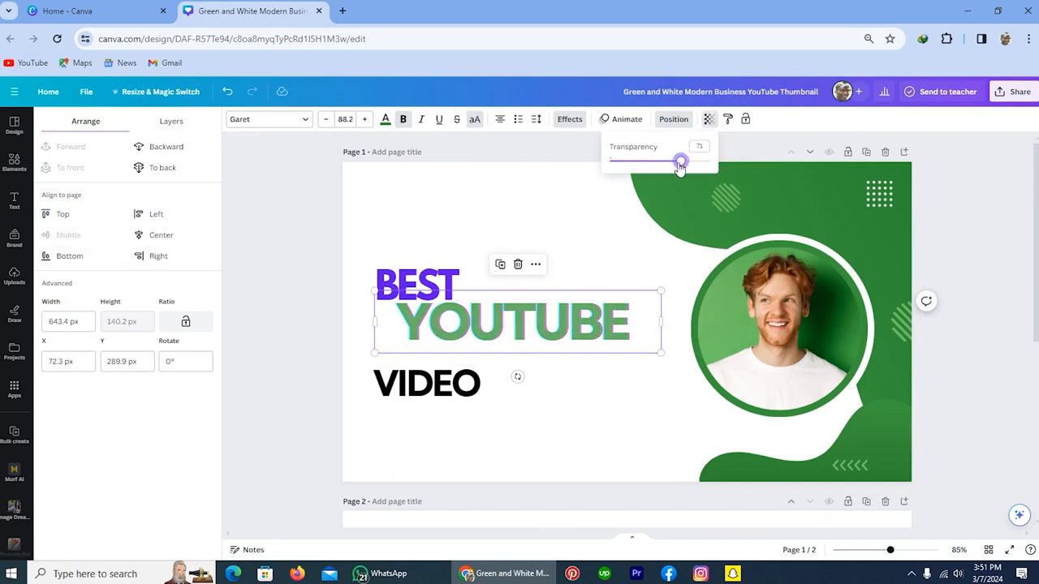
left_click_drag(682, 162, 611, 162)
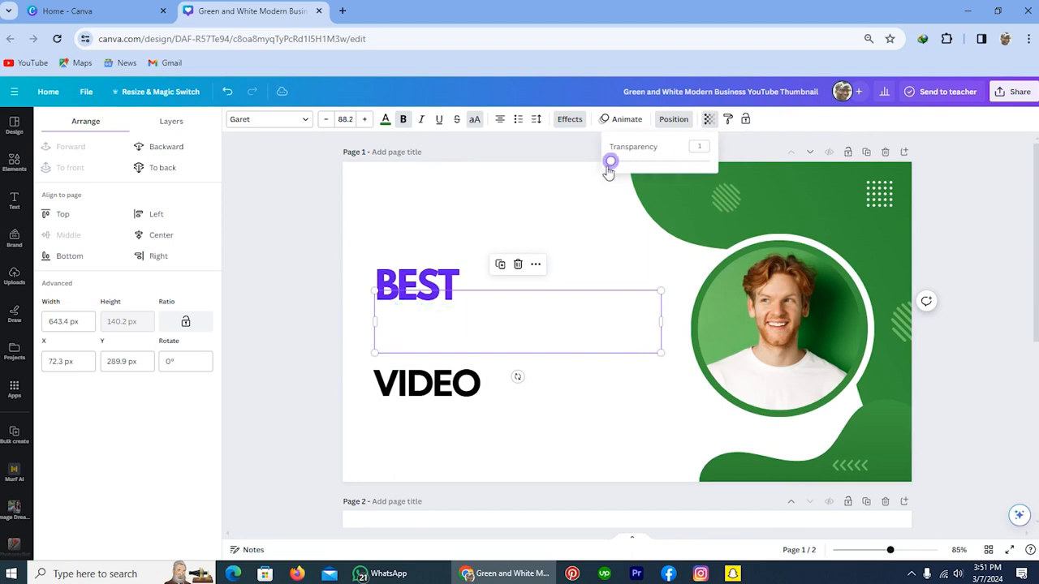
left_click_drag(610, 161, 701, 160)
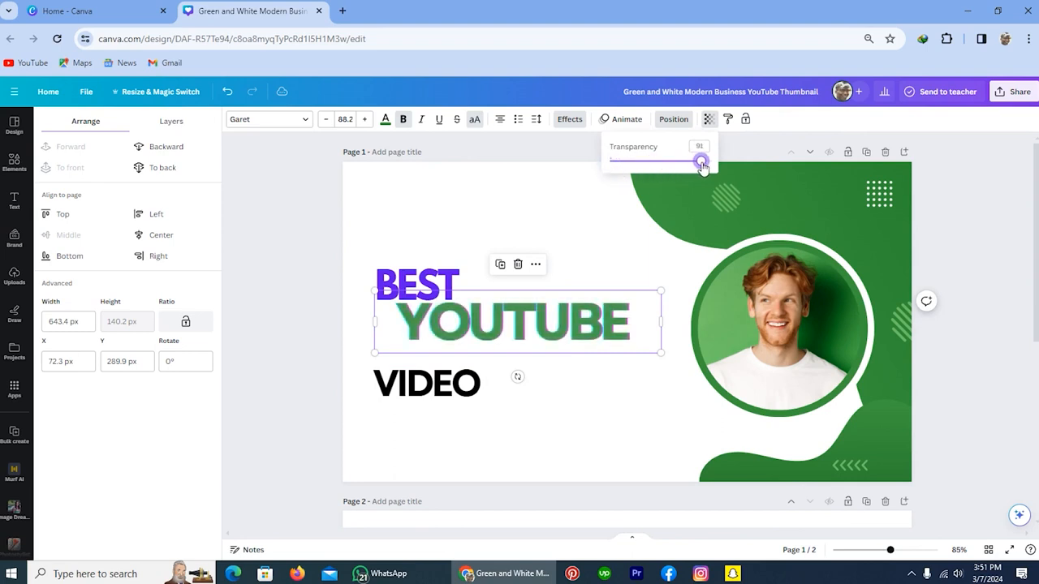
left_click_drag(701, 161, 708, 161)
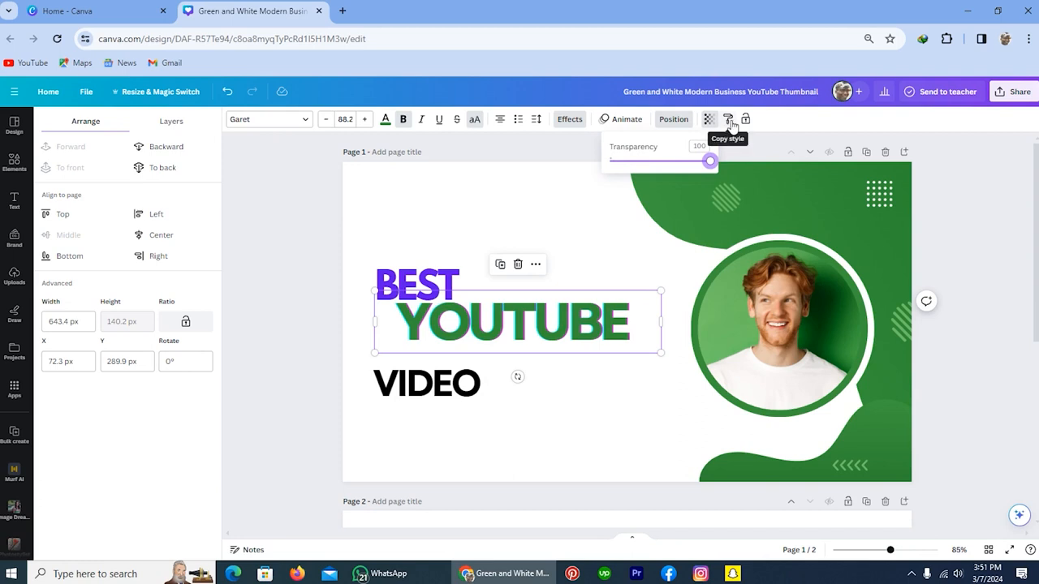
mouse_move(747, 120)
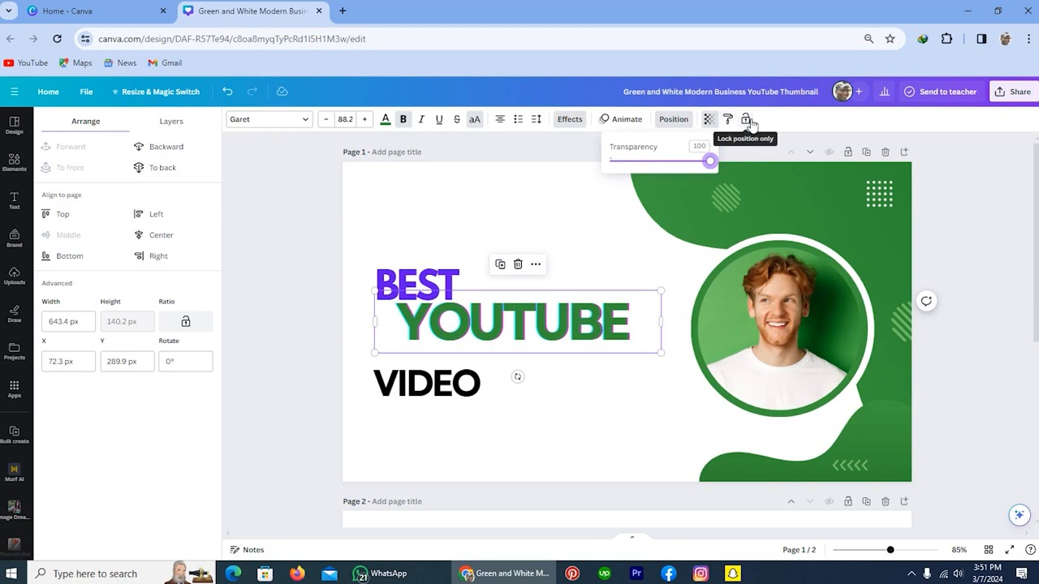